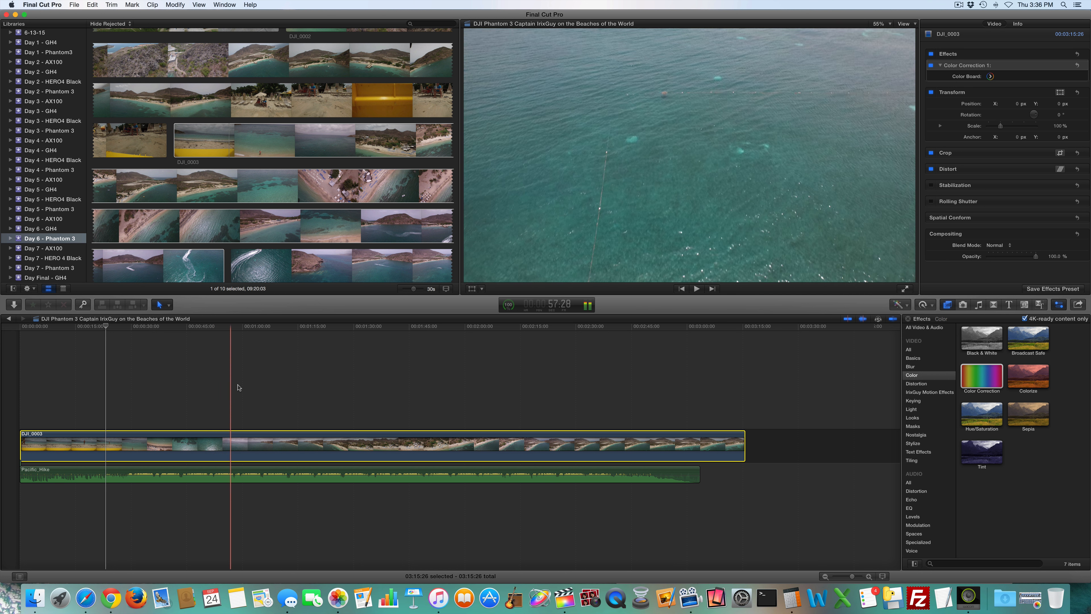
# With the Color Correction controls shown, set the Midtones saturation puck to 23% on the DJI_0003 clip
pyautogui.click(259, 388)
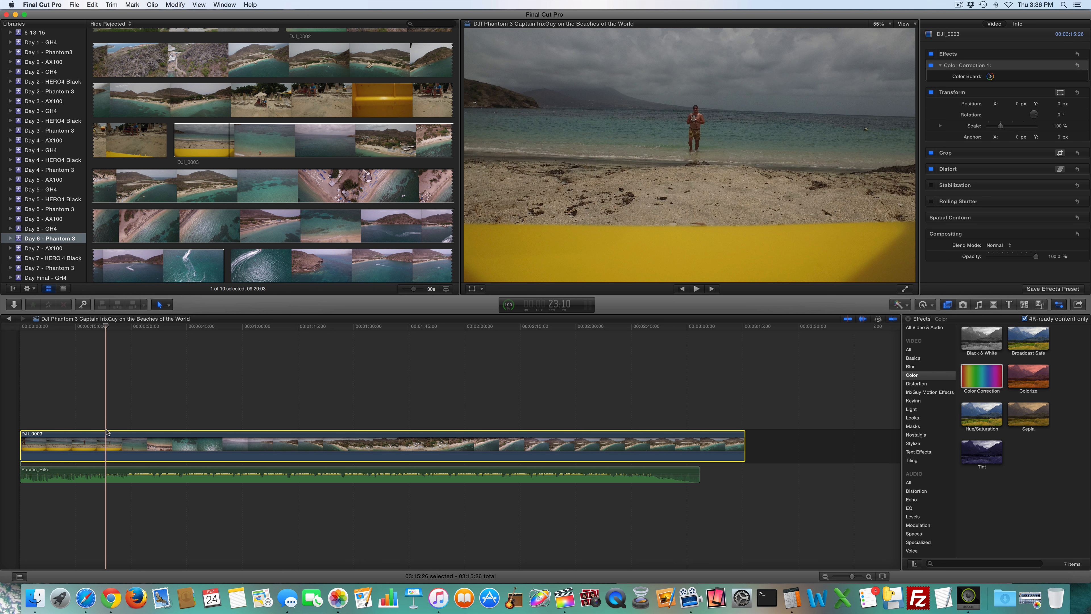
pyautogui.moveTo(980, 374)
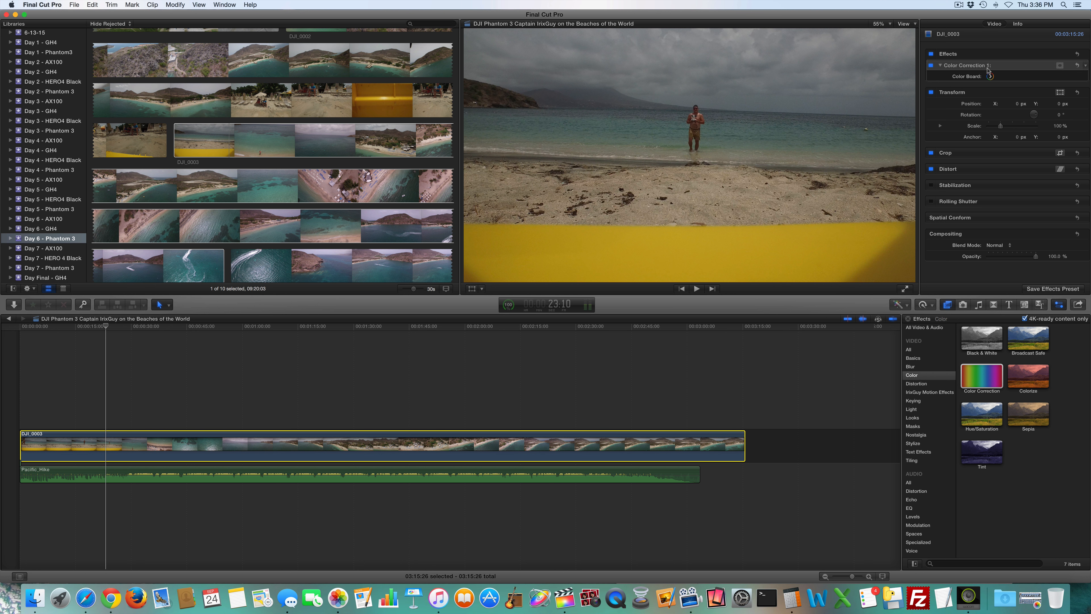
pyautogui.moveTo(988, 76)
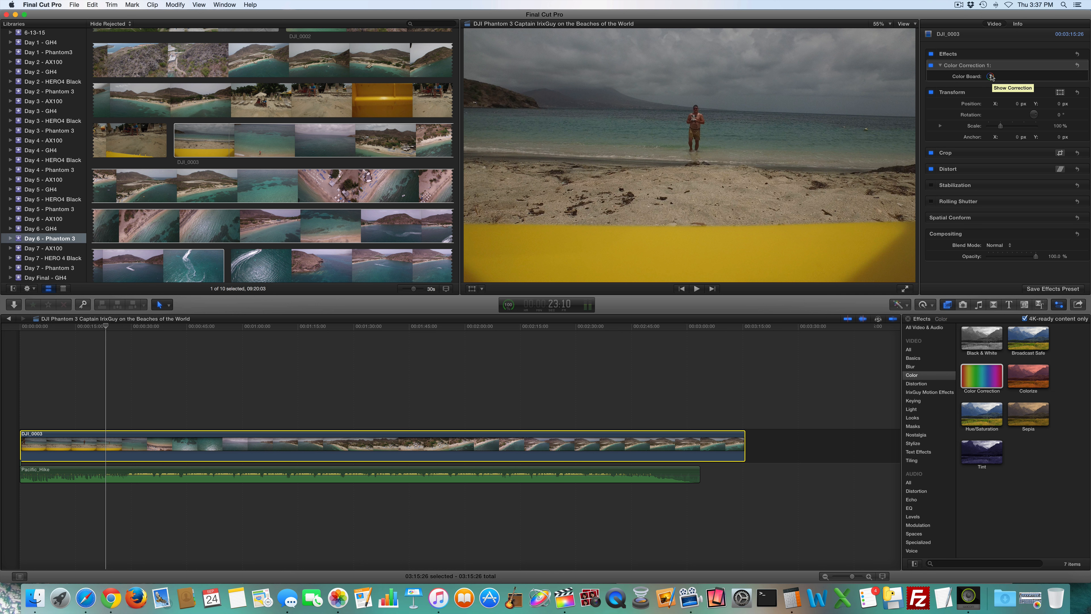
pyautogui.click(992, 77)
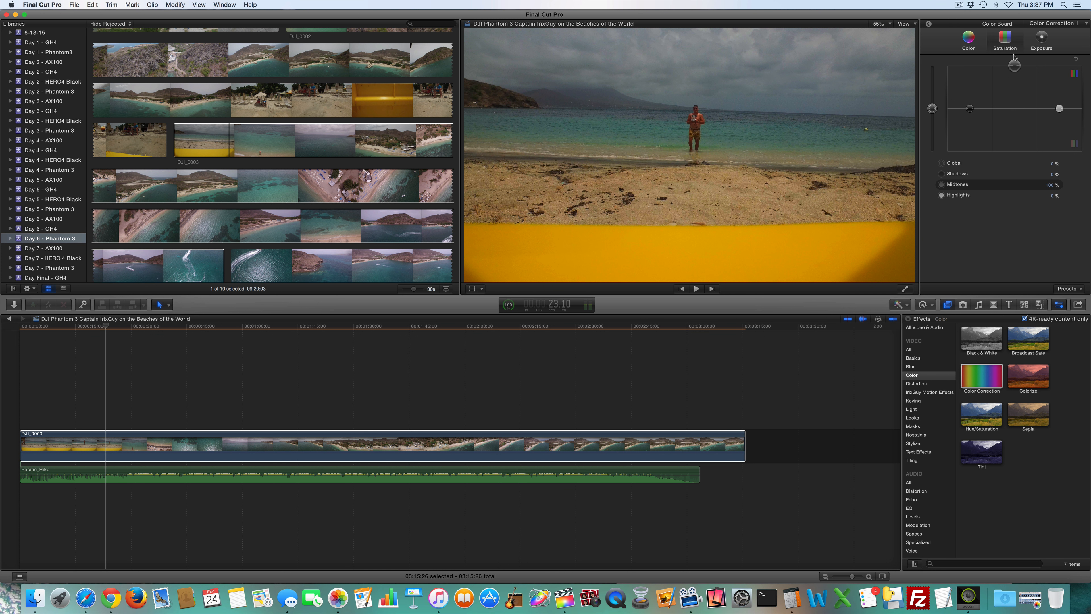
pyautogui.moveTo(1014, 59)
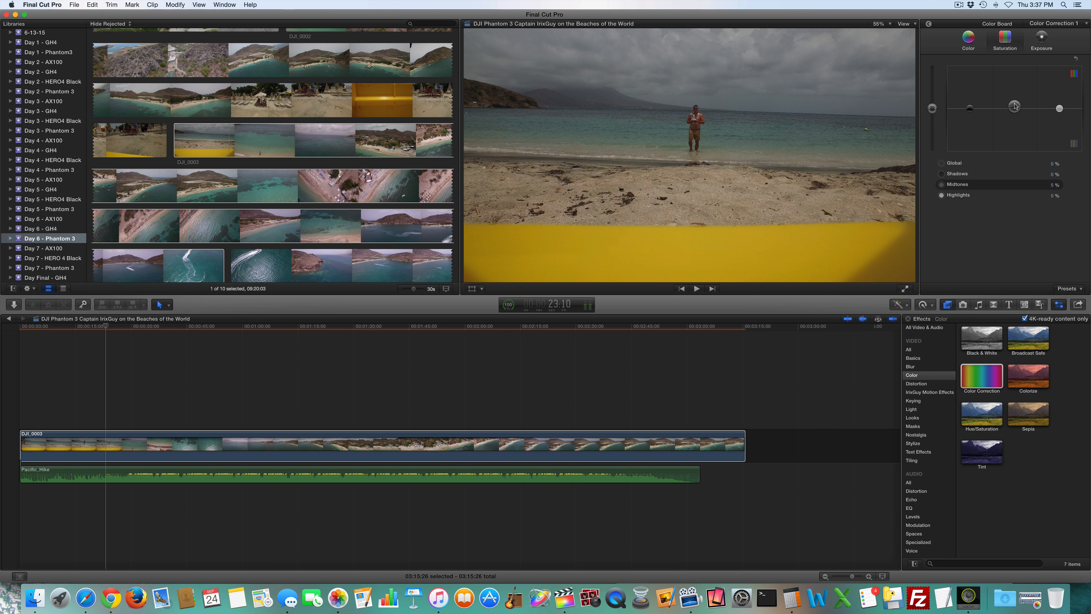
pyautogui.moveTo(1016, 106); pyautogui.dragTo(1002, 108)
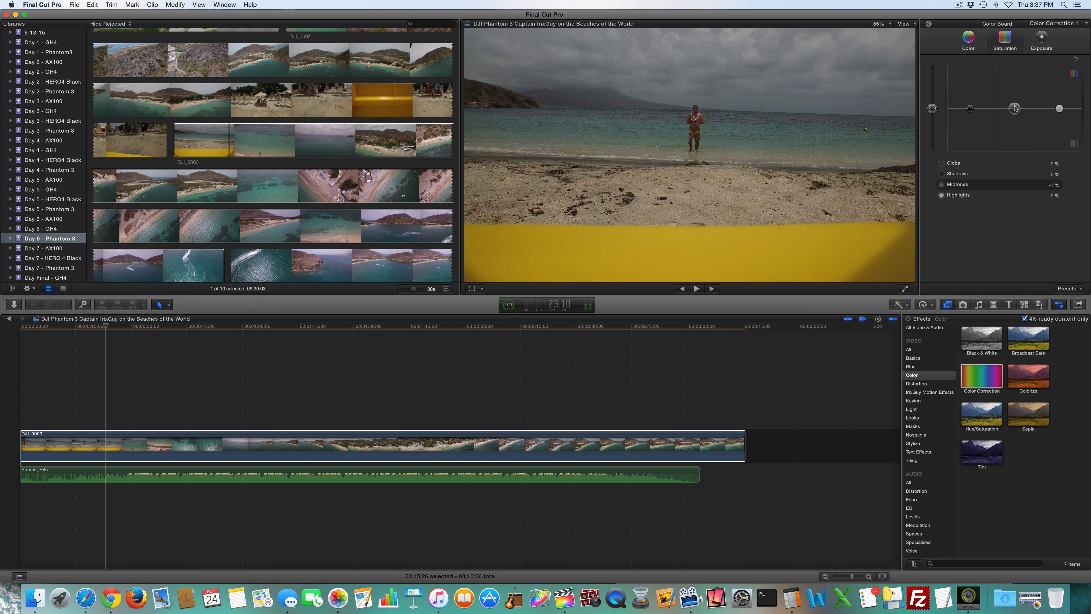
pyautogui.moveTo(1015, 108); pyautogui.dragTo(1016, 95)
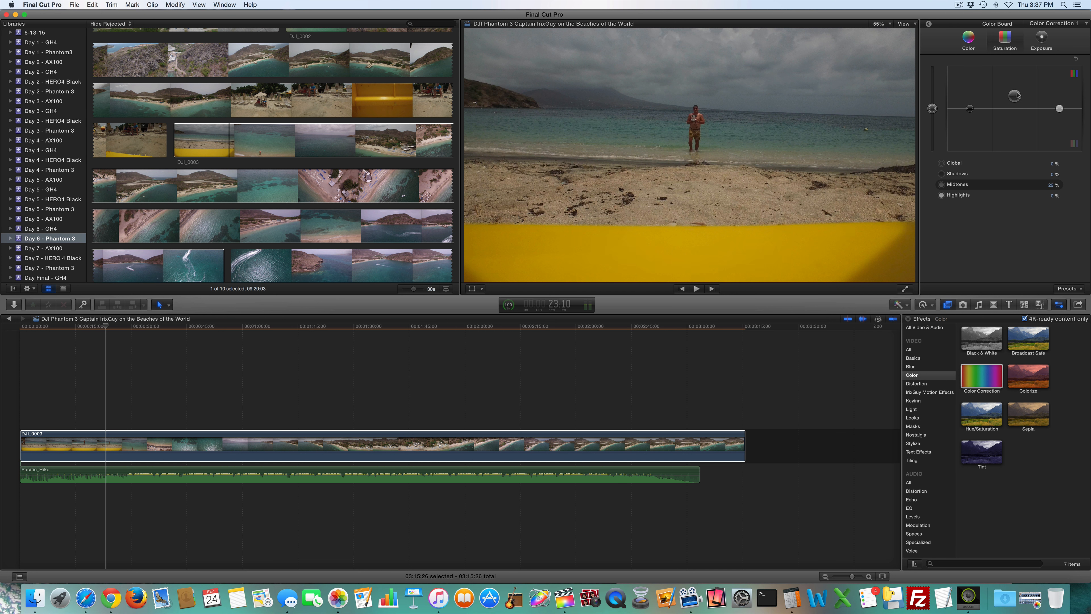
pyautogui.moveTo(1016, 107); pyautogui.dragTo(1015, 100)
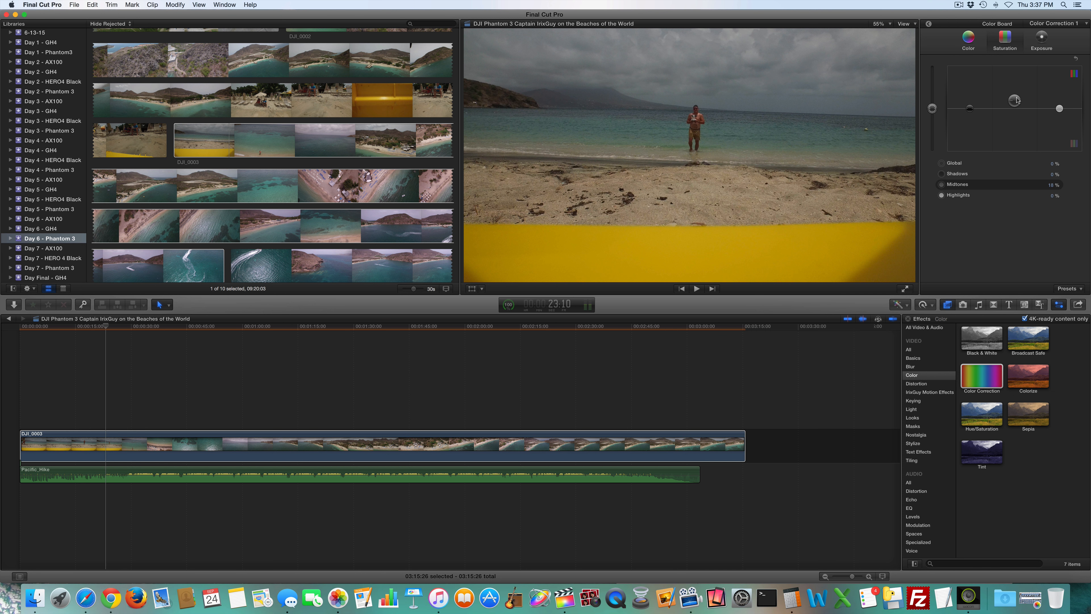
pyautogui.moveTo(1014, 100); pyautogui.dragTo(1017, 100)
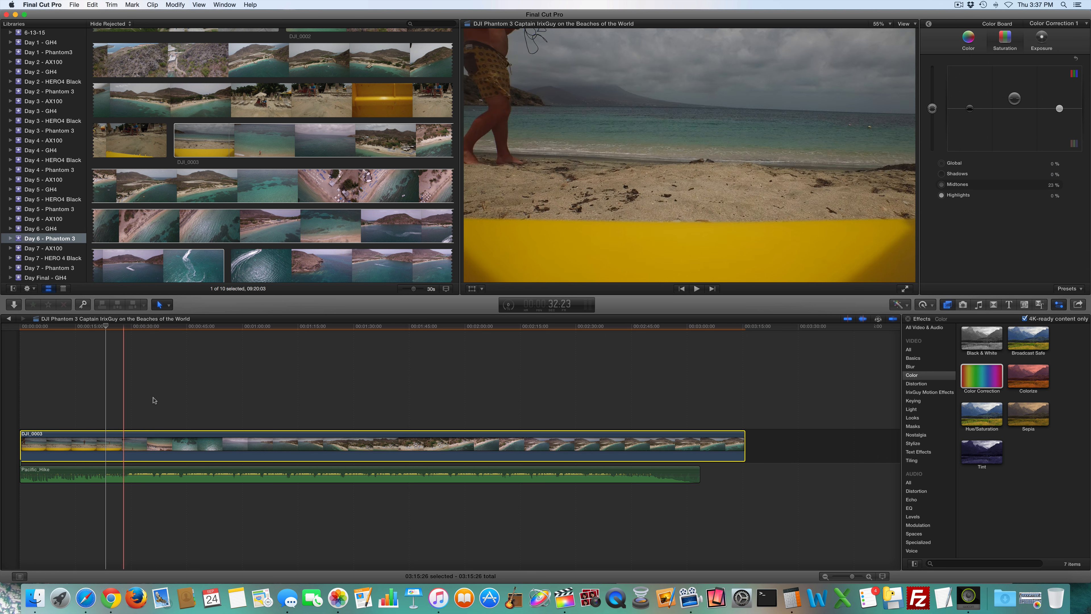
# Jump the playhead to the aerial bay shot near 1:10:14 and reselect the drone clip
pyautogui.click(178, 401)
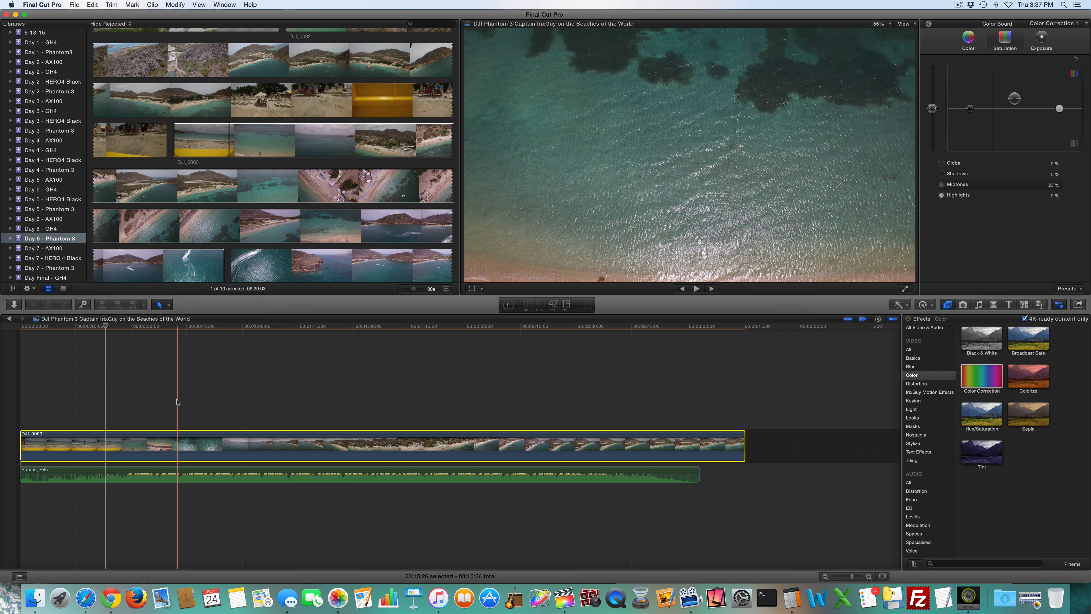
pyautogui.click(282, 322)
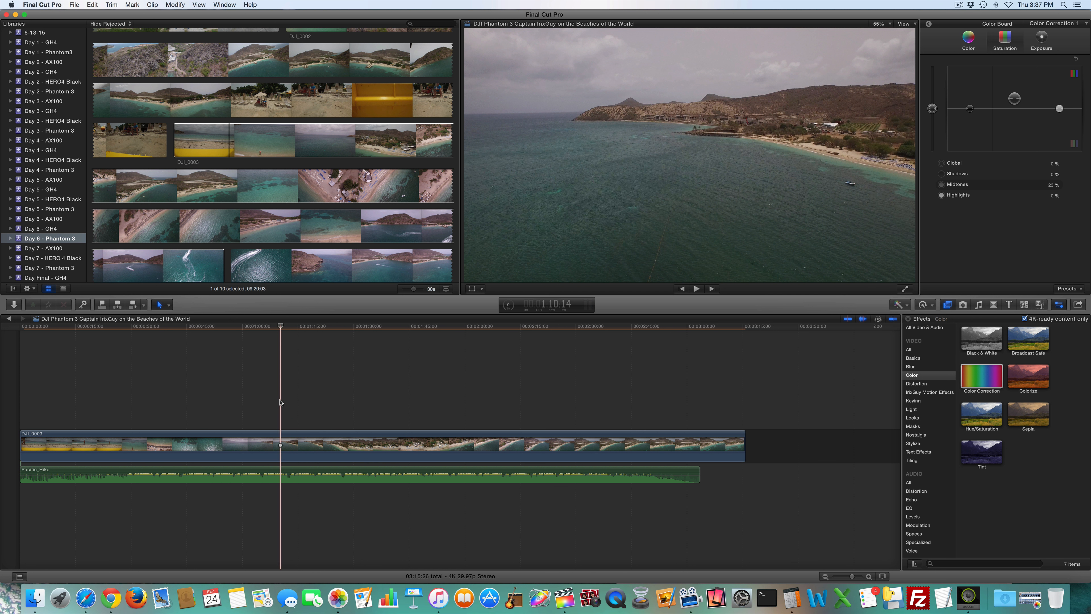
pyautogui.moveTo(553, 194)
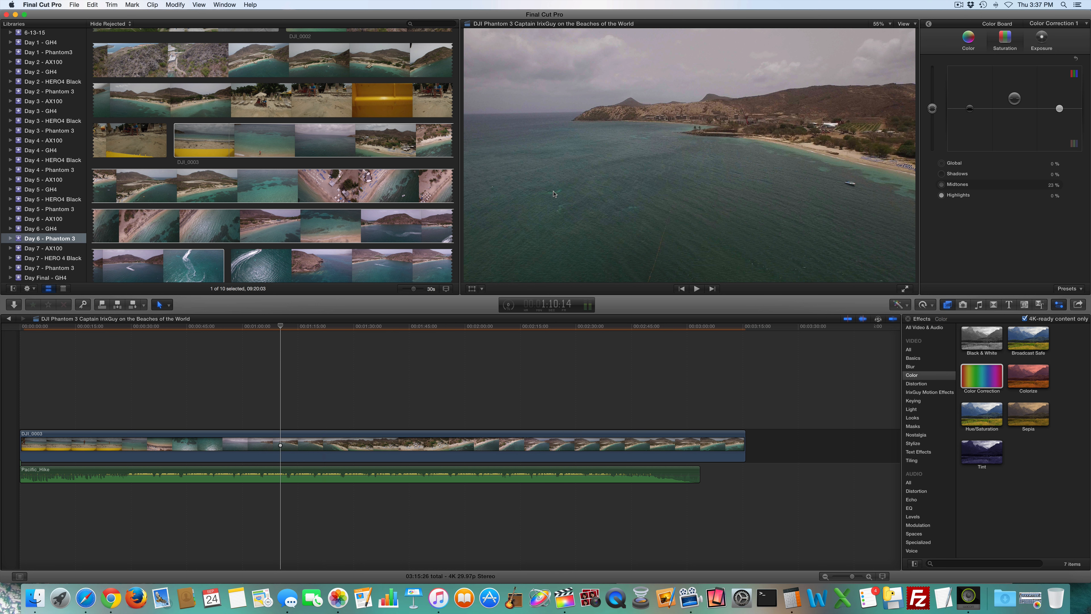
pyautogui.moveTo(884, 181)
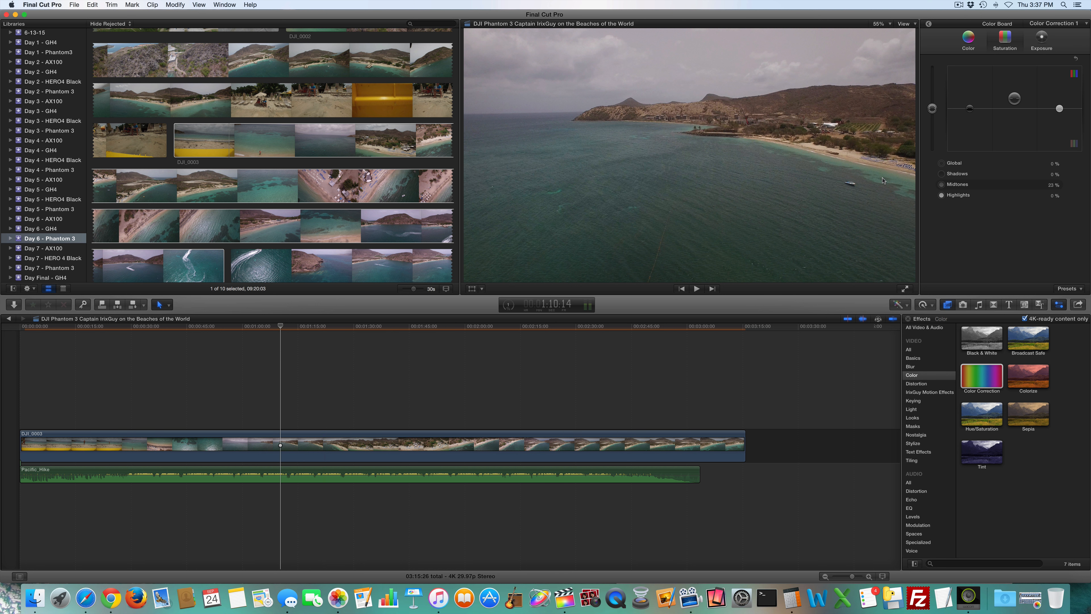
pyautogui.moveTo(863, 137)
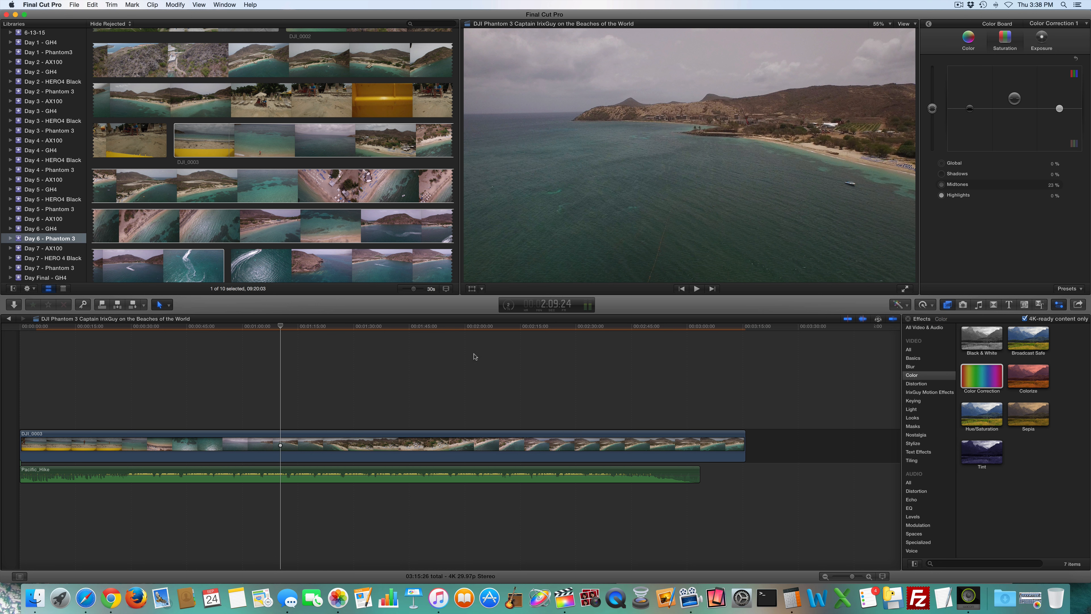
pyautogui.click(278, 444)
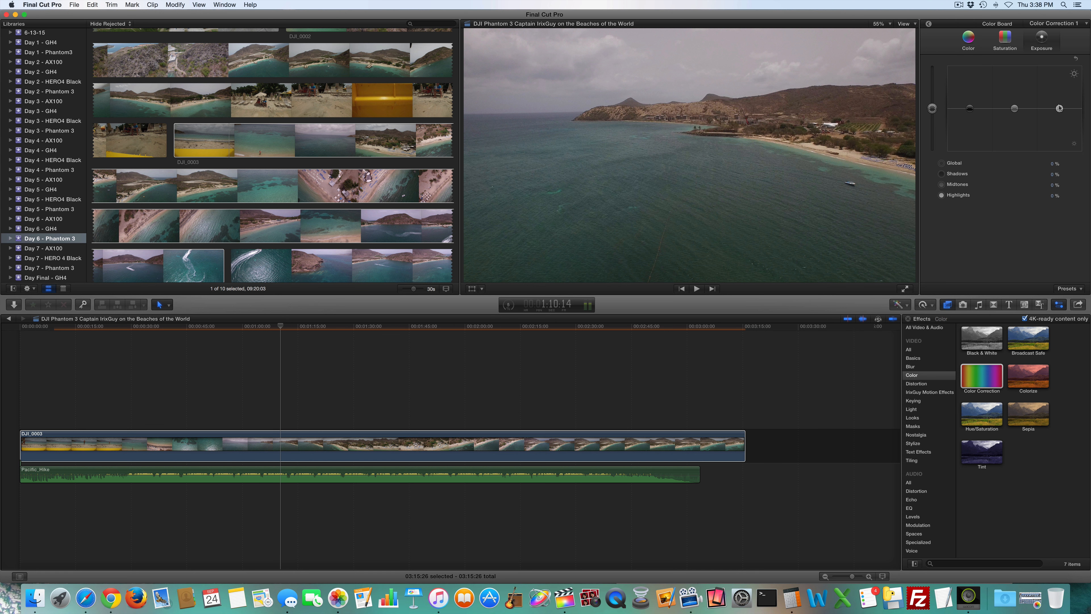
# Set the Highlights exposure puck to 30% after testing it far up and back near zero
pyautogui.moveTo(1059, 108); pyautogui.dragTo(1060, 108)
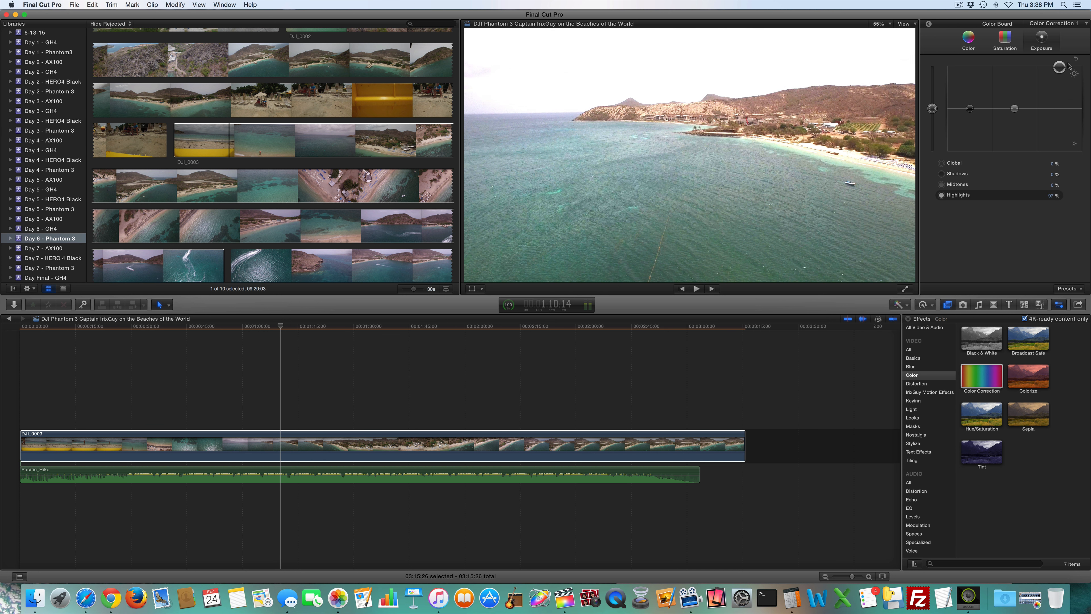
pyautogui.moveTo(1066, 67); pyautogui.dragTo(1059, 65)
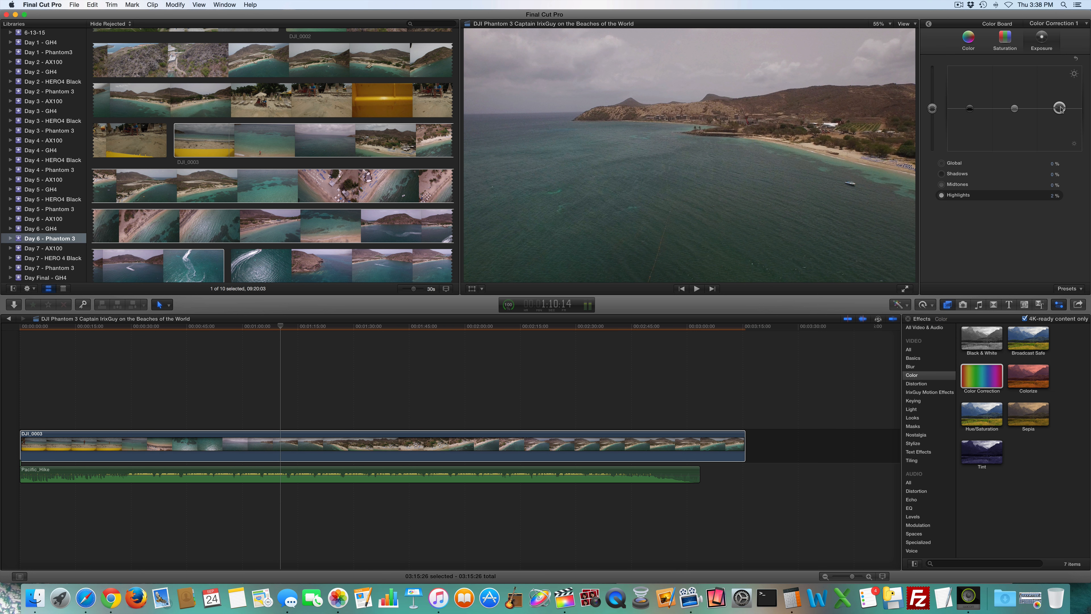
pyautogui.moveTo(1058, 108); pyautogui.dragTo(1058, 102)
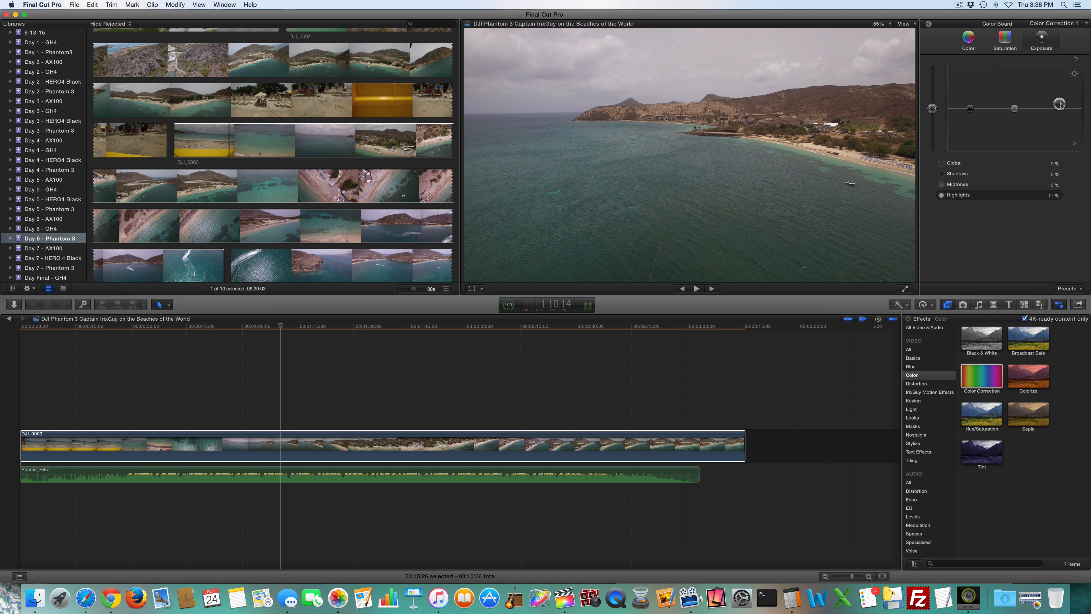
pyautogui.moveTo(1060, 105); pyautogui.dragTo(1059, 95)
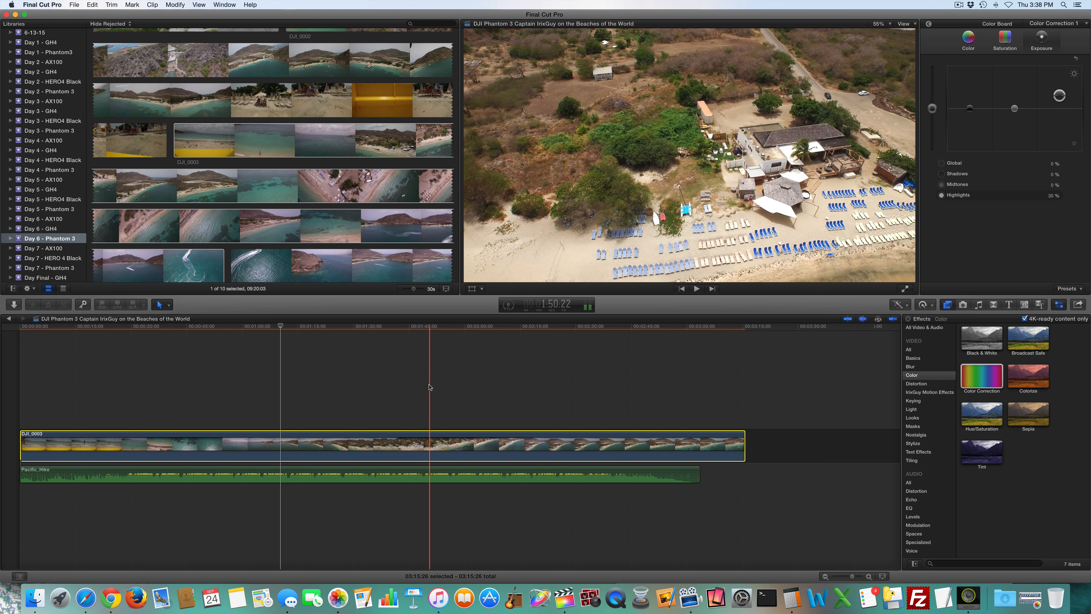
pyautogui.click(696, 288)
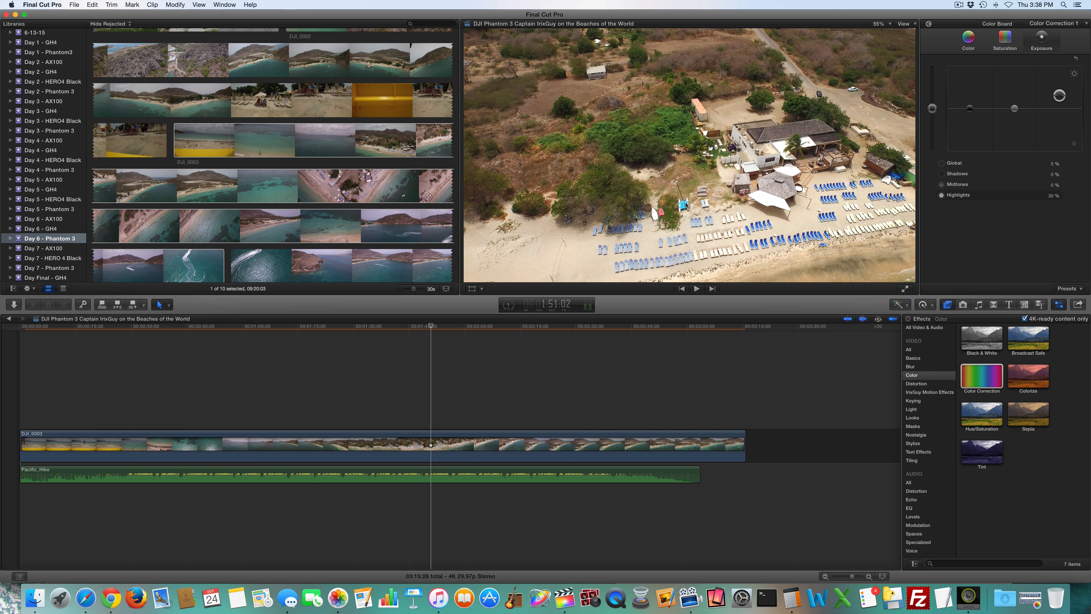
pyautogui.moveTo(793, 232)
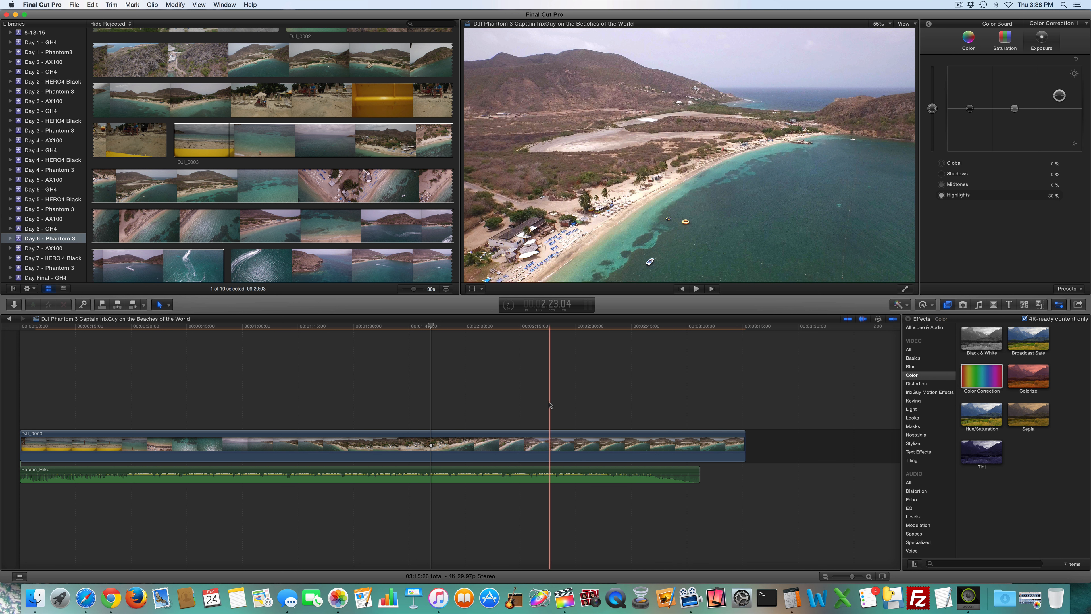
pyautogui.click(724, 390)
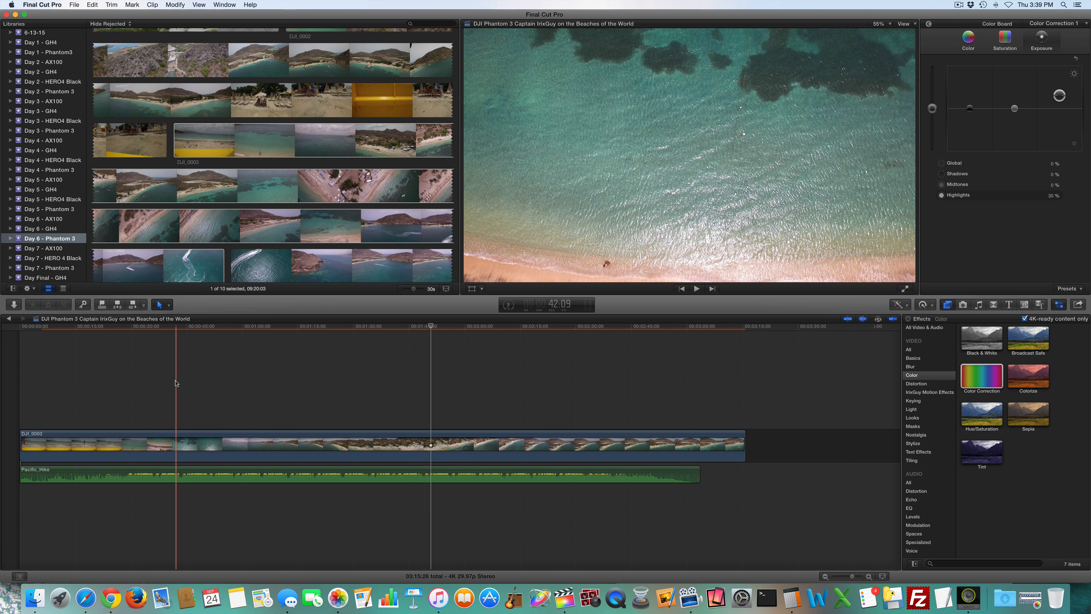
pyautogui.click(697, 289)
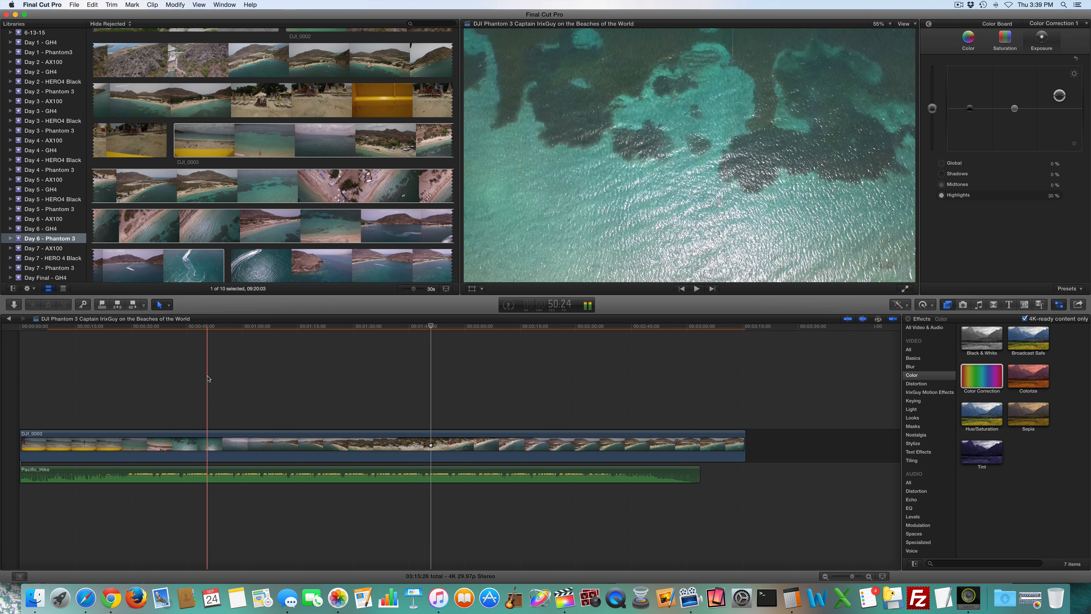